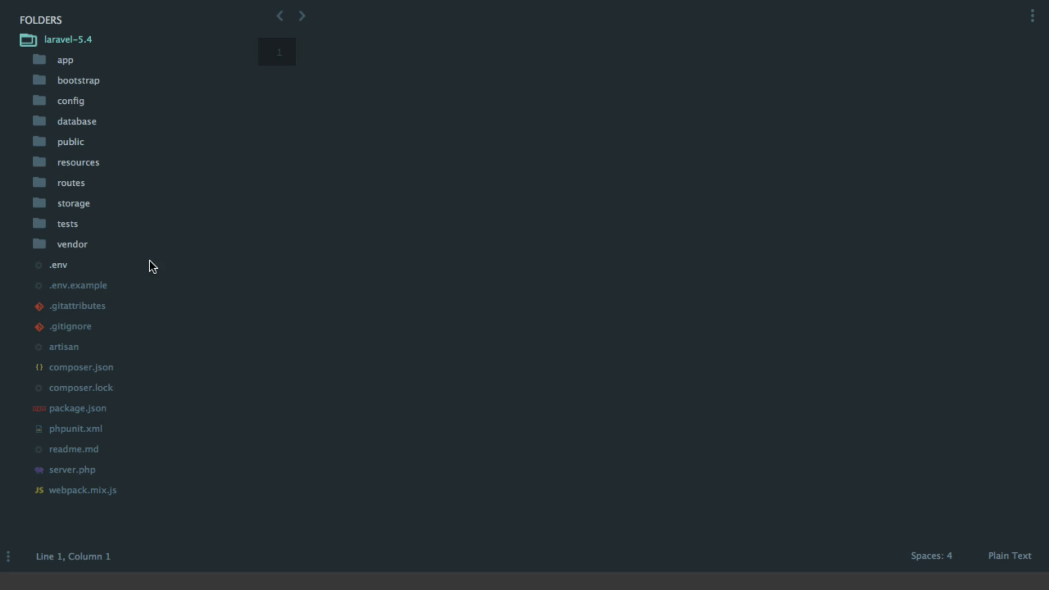
Open composer.json and place the cursor on the laravel/tinker requirement line.
{"action": "left_click", "coordinate": [81, 368]}
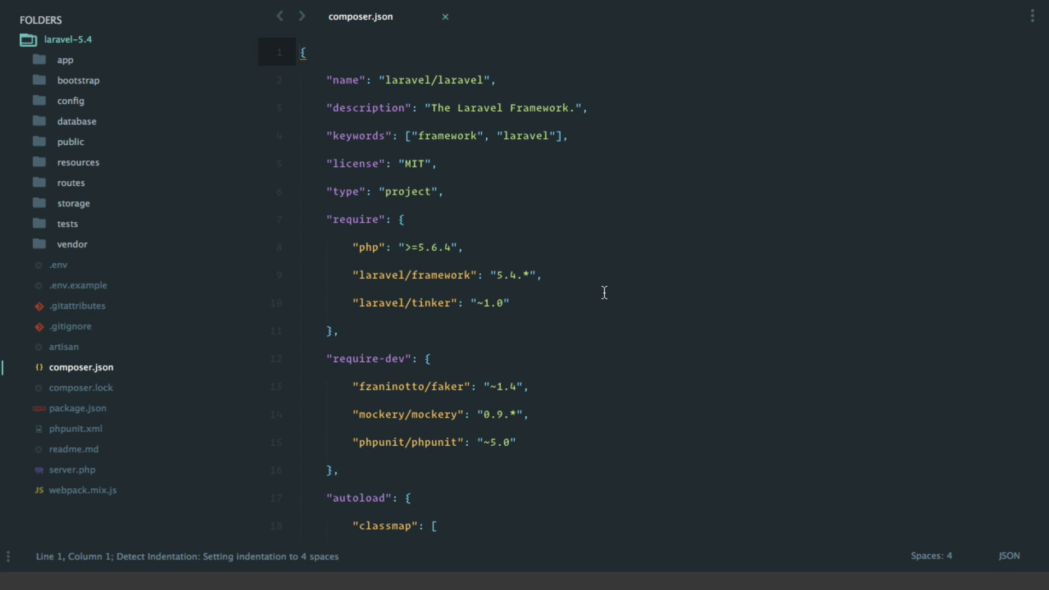
{"action": "left_click", "coordinate": [540, 275]}
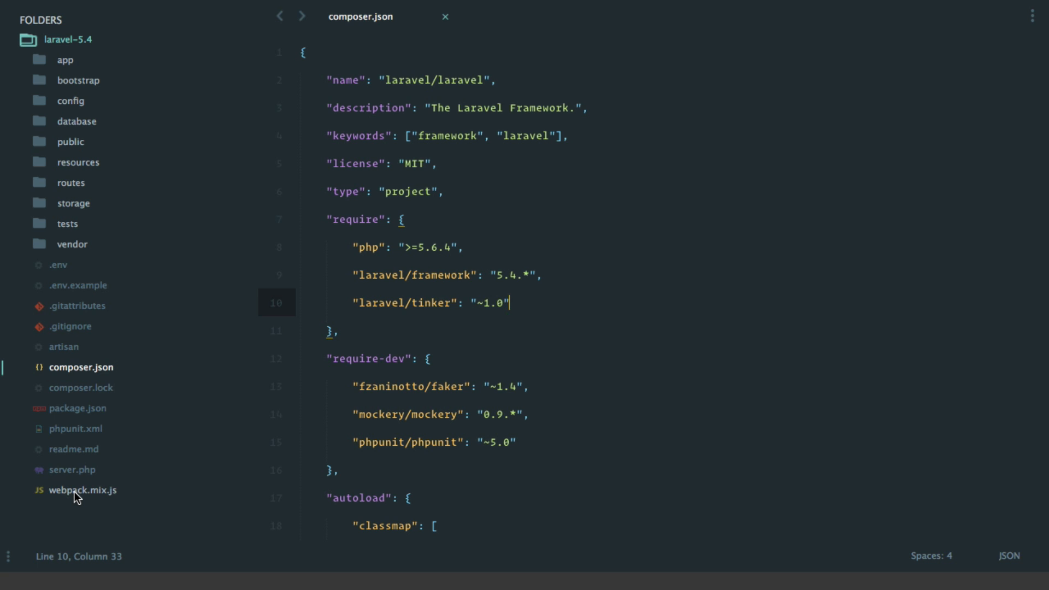
Open webpack.mix.js from the project sidebar.
{"action": "left_click", "coordinate": [75, 491]}
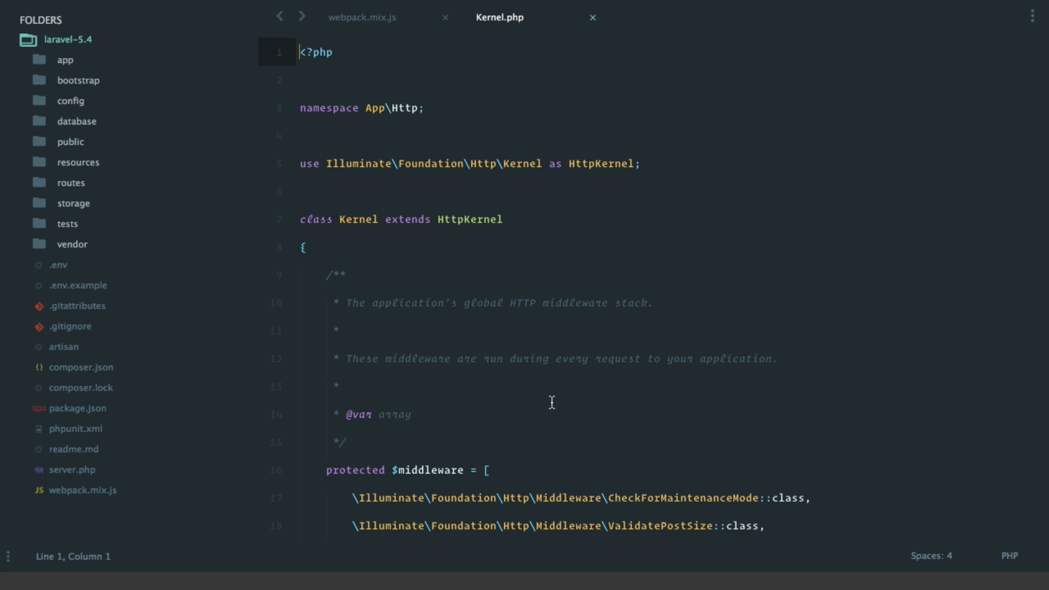
Scroll Kernel.php down to the $middleware array with TrimStrings and ConvertEmptyStringsToNull.
{"action": "scroll", "scroll_direction": "down", "scroll_amount": 3}
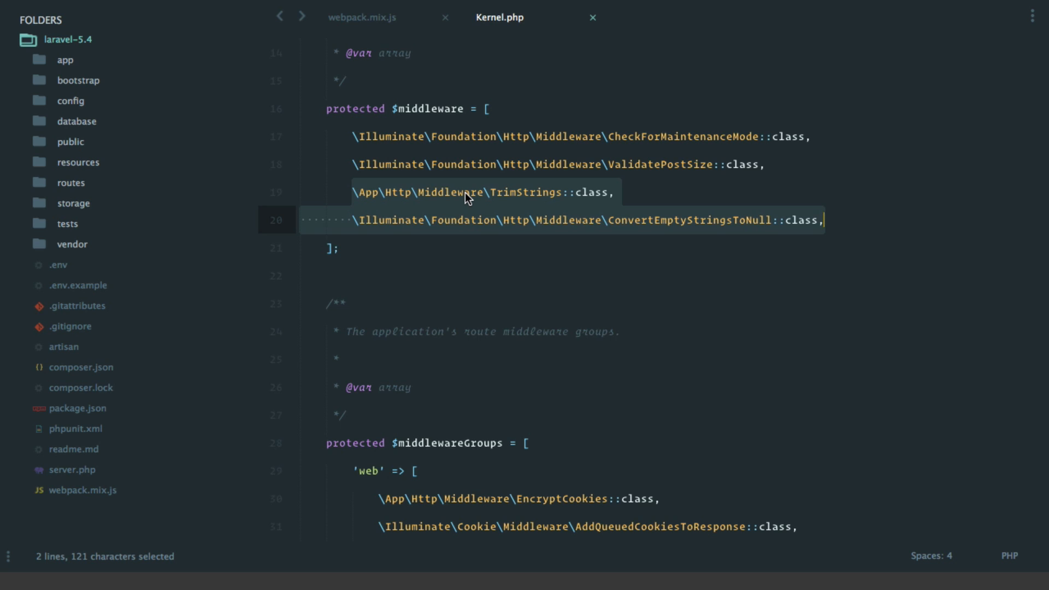
{"action": "left_click", "coordinate": [67, 224]}
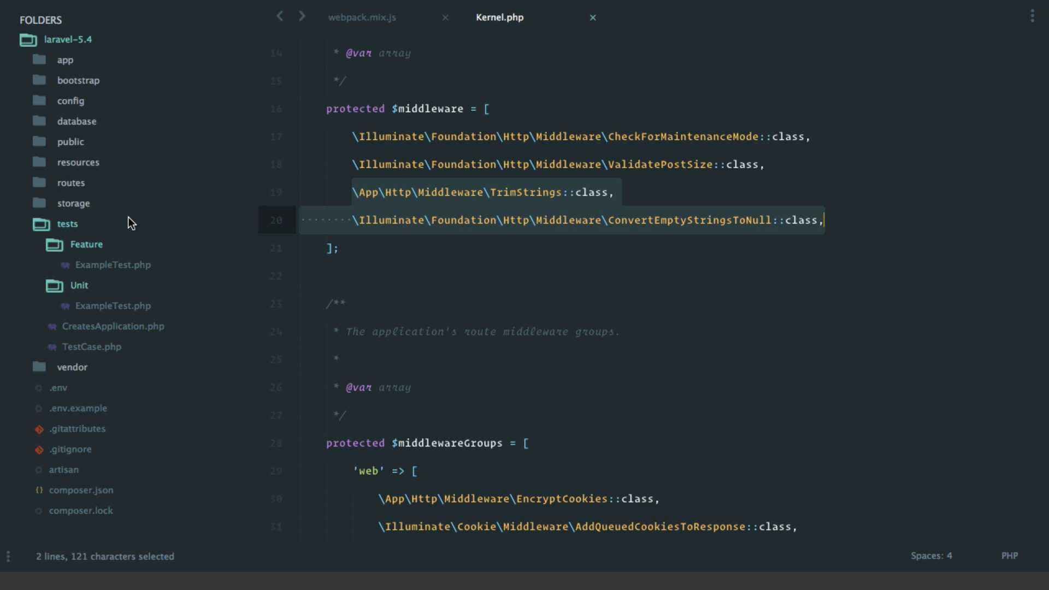
{"action": "mouse_move", "coordinate": [91, 248]}
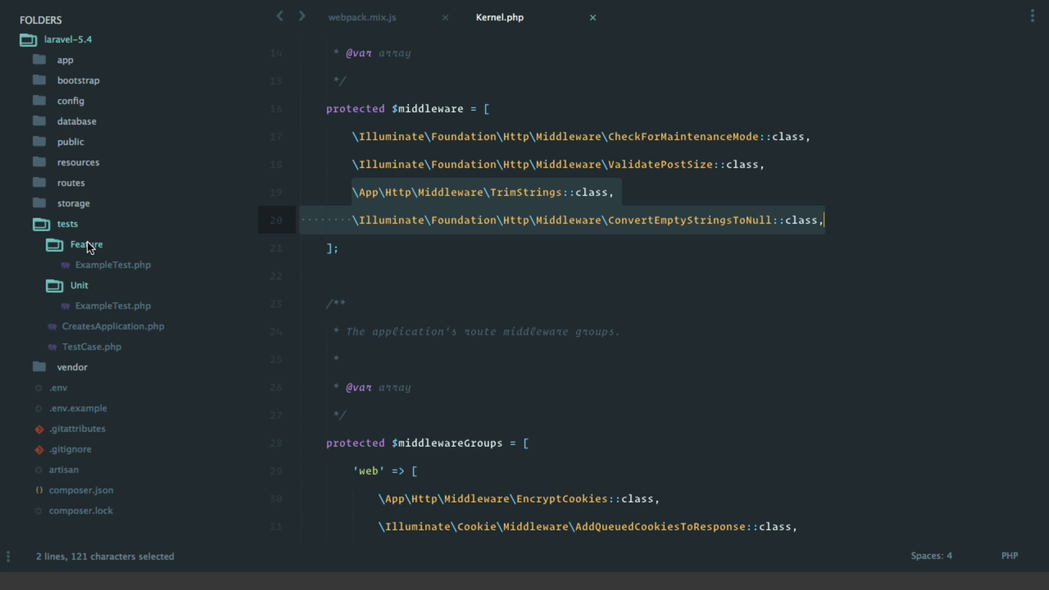
{"action": "left_click", "coordinate": [66, 224]}
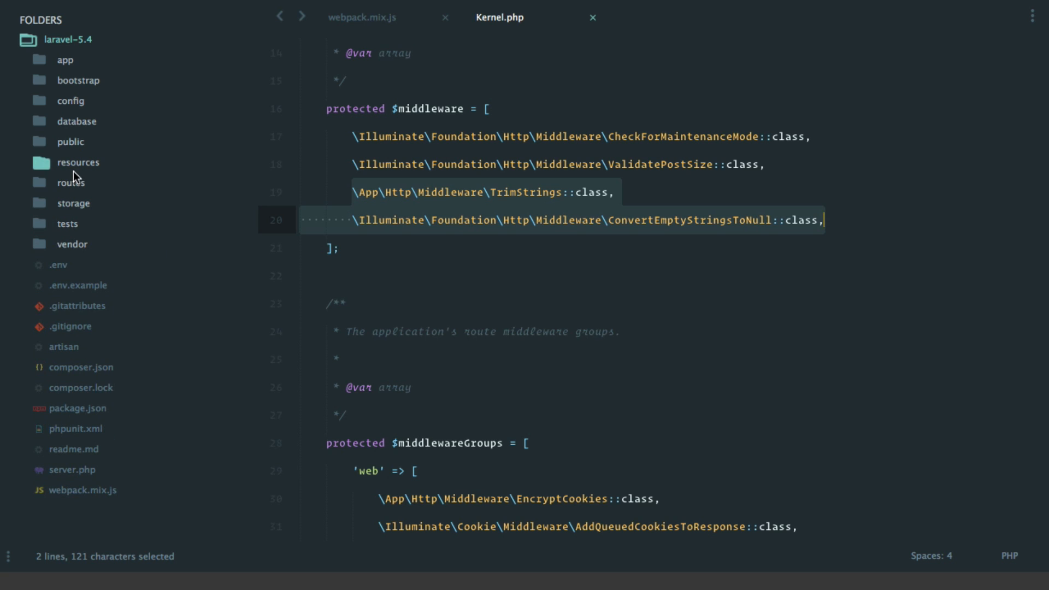
{"action": "left_click", "coordinate": [78, 163]}
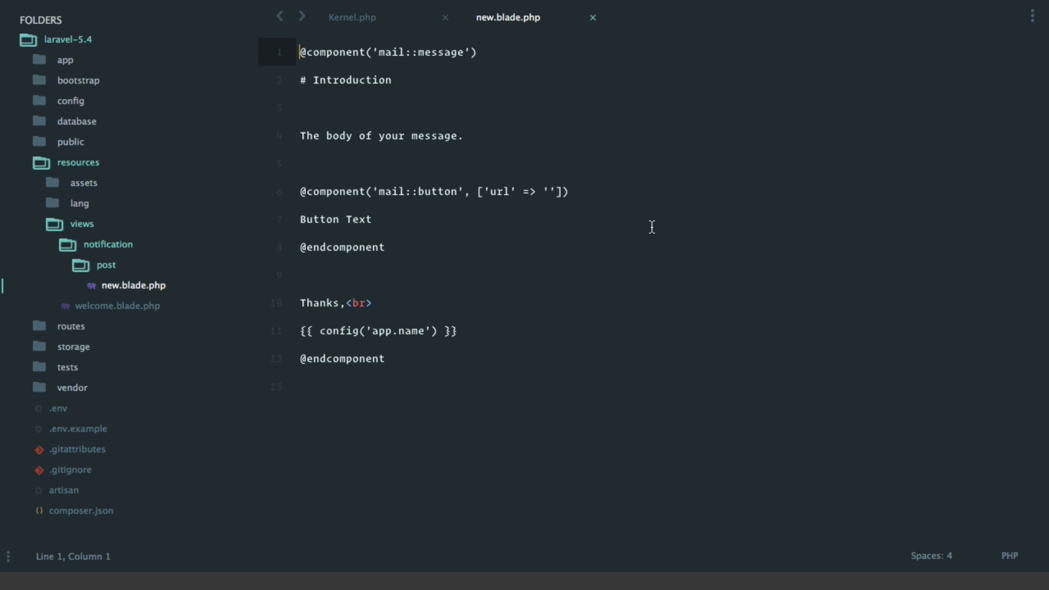
Mark the Button Text line in new.blade.php and bring up Goto Anything file search.
{"action": "left_click", "coordinate": [372, 219]}
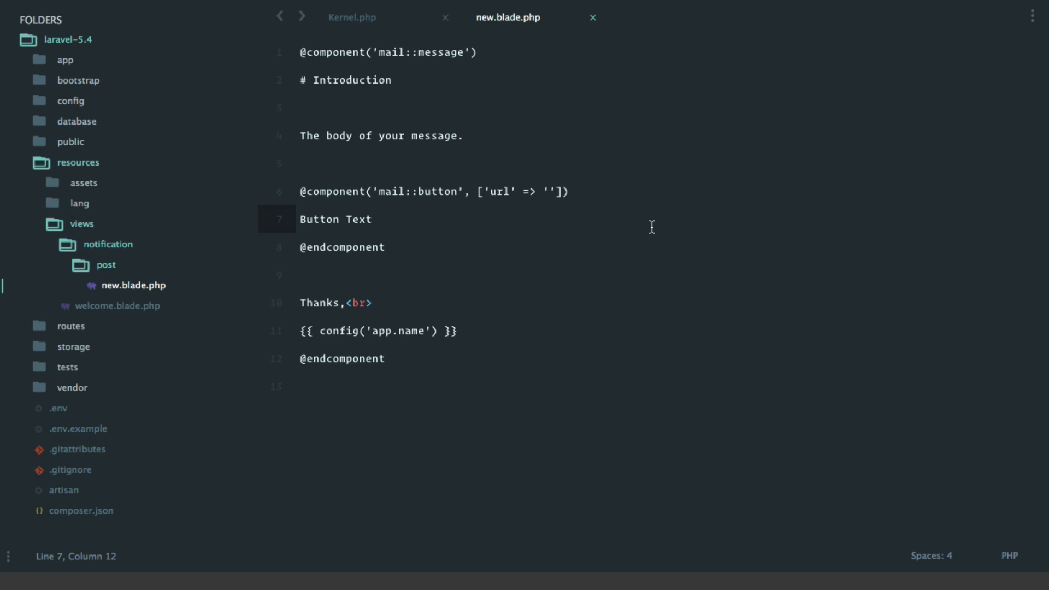
{"action": "mouse_move", "coordinate": [352, 76]}
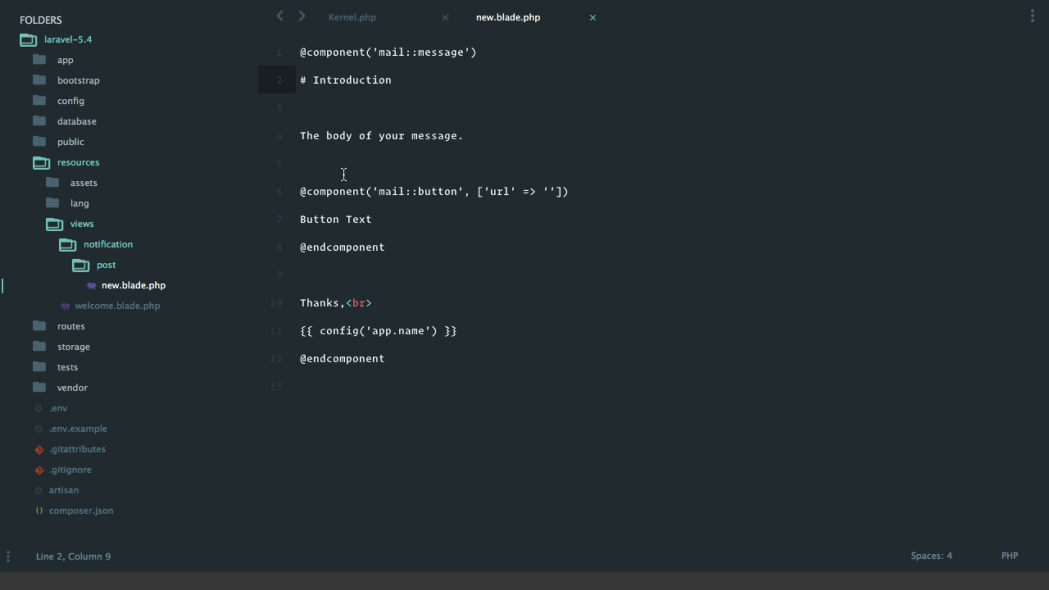
{"action": "mouse_move", "coordinate": [433, 221]}
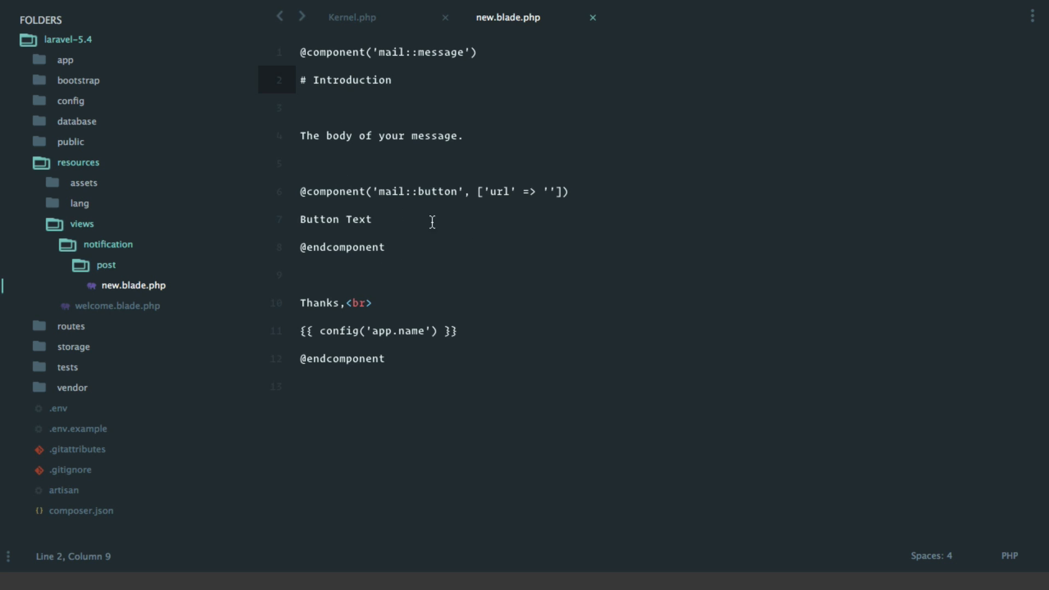
{"action": "mouse_move", "coordinate": [328, 345]}
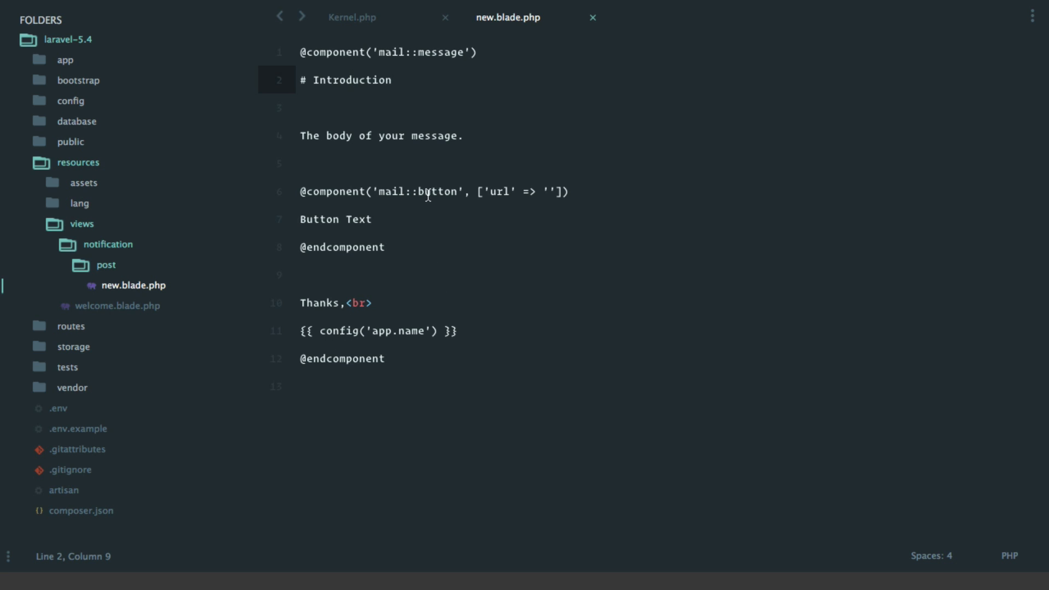
{"action": "left_click", "coordinate": [371, 219]}
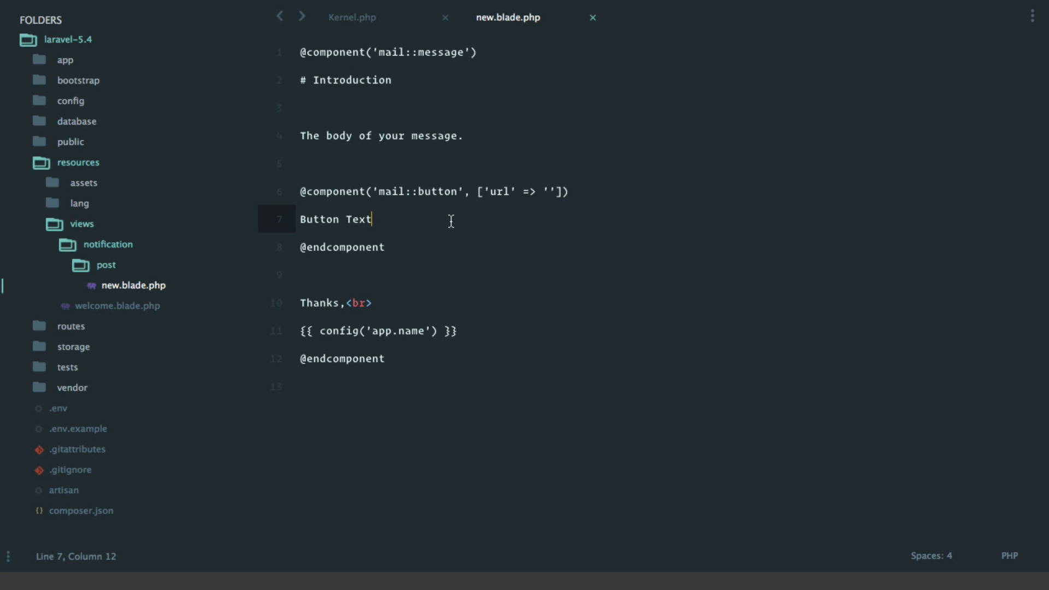
{"action": "key", "text": "ctrl+p"}
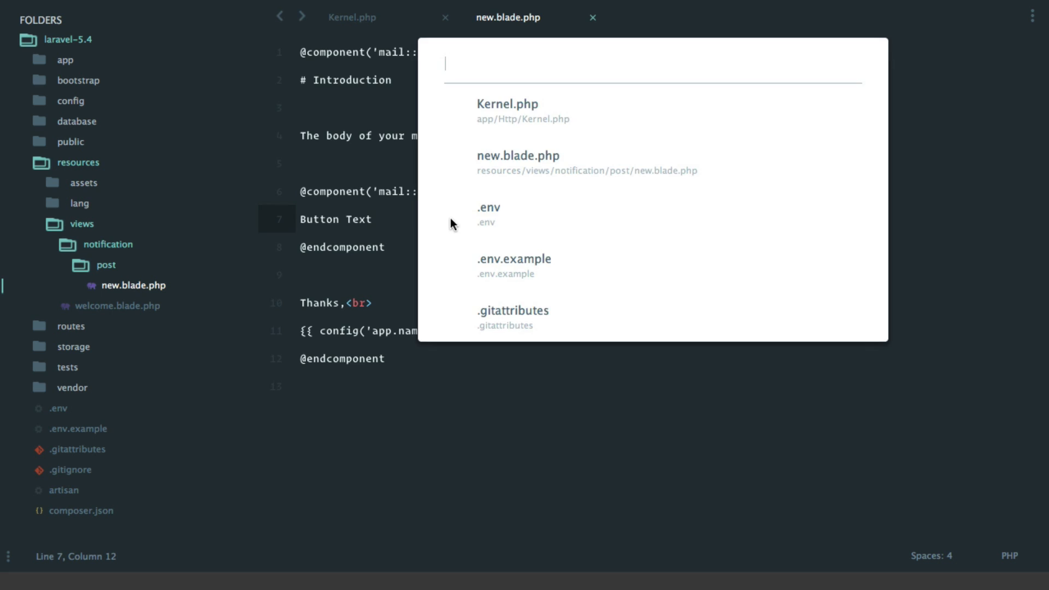
Search 'button', view the html mail button.blade.php template, then return to new.blade.php.
{"action": "type", "text": "button"}
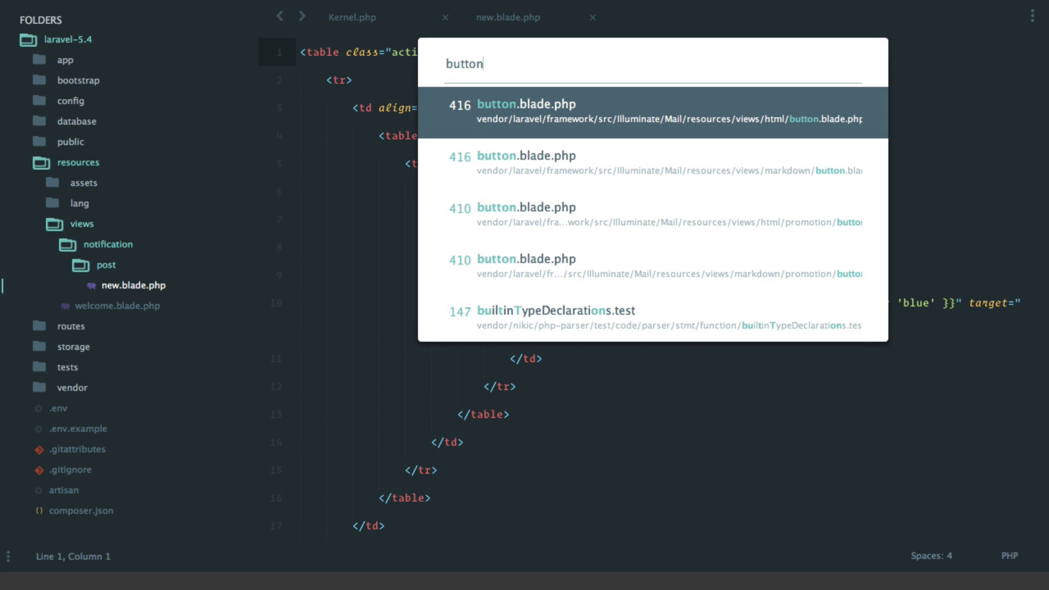
{"action": "left_click", "coordinate": [526, 109]}
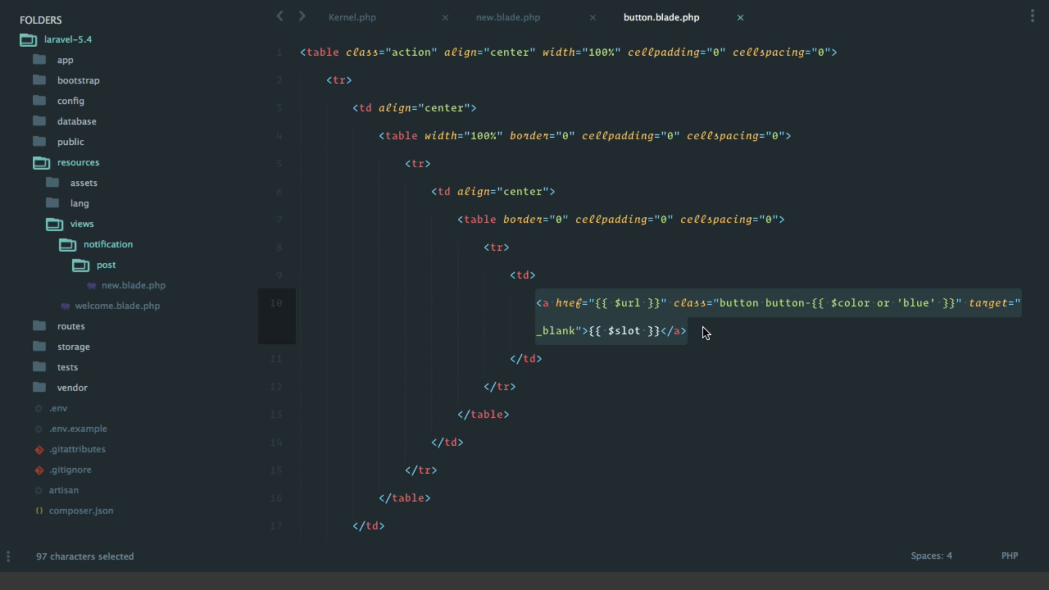
{"action": "mouse_move", "coordinate": [929, 319]}
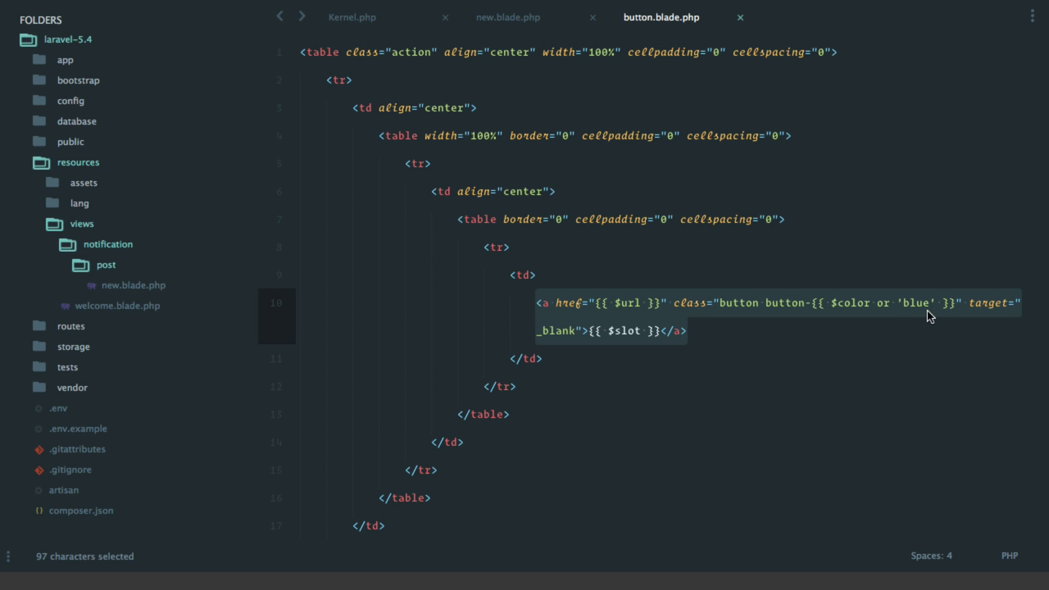
{"action": "mouse_move", "coordinate": [919, 314]}
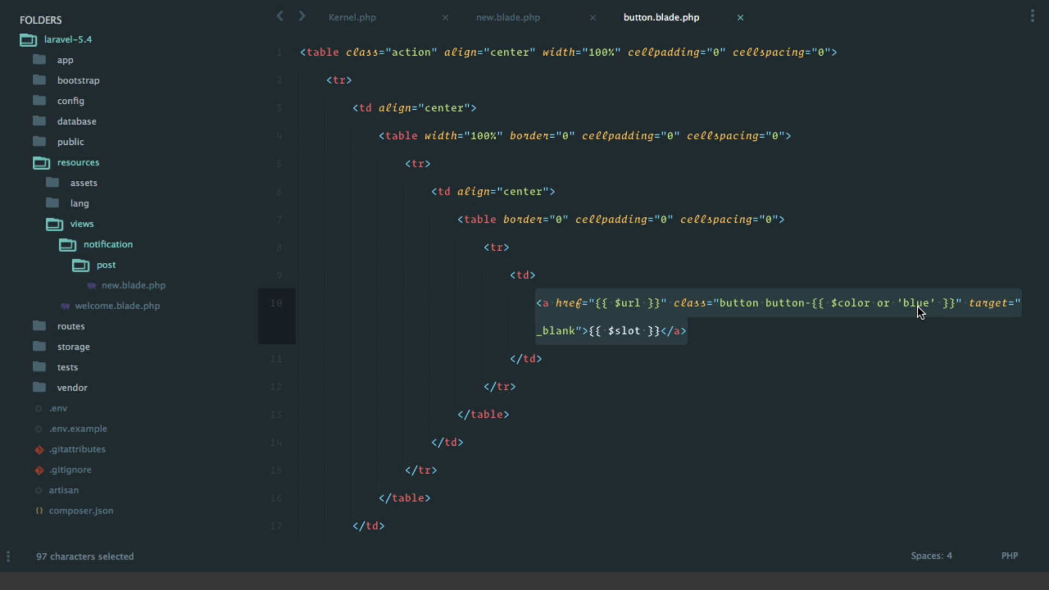
{"action": "mouse_move", "coordinate": [628, 336]}
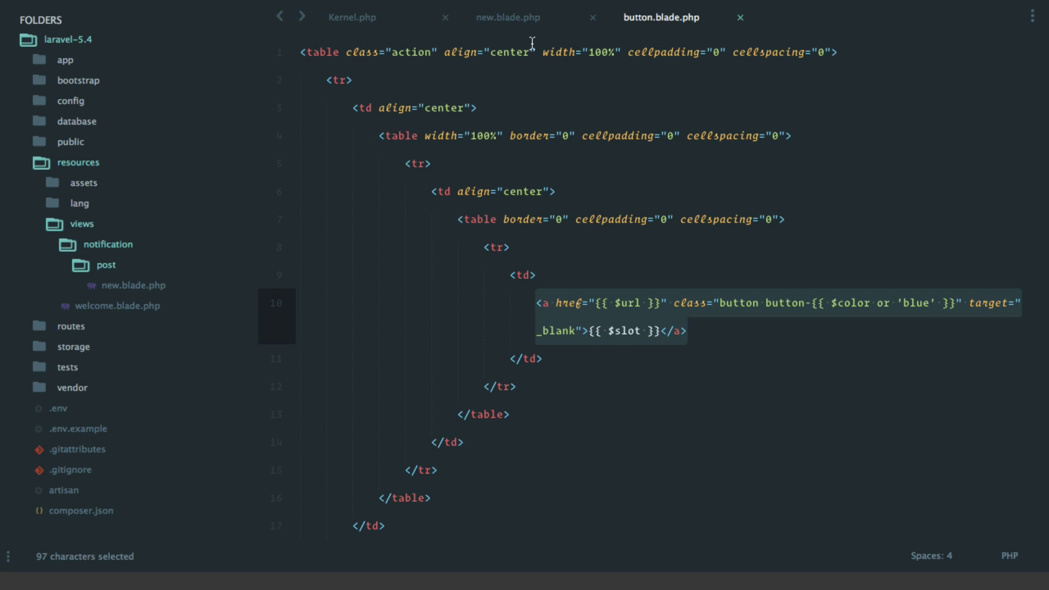
{"action": "left_click", "coordinate": [509, 17]}
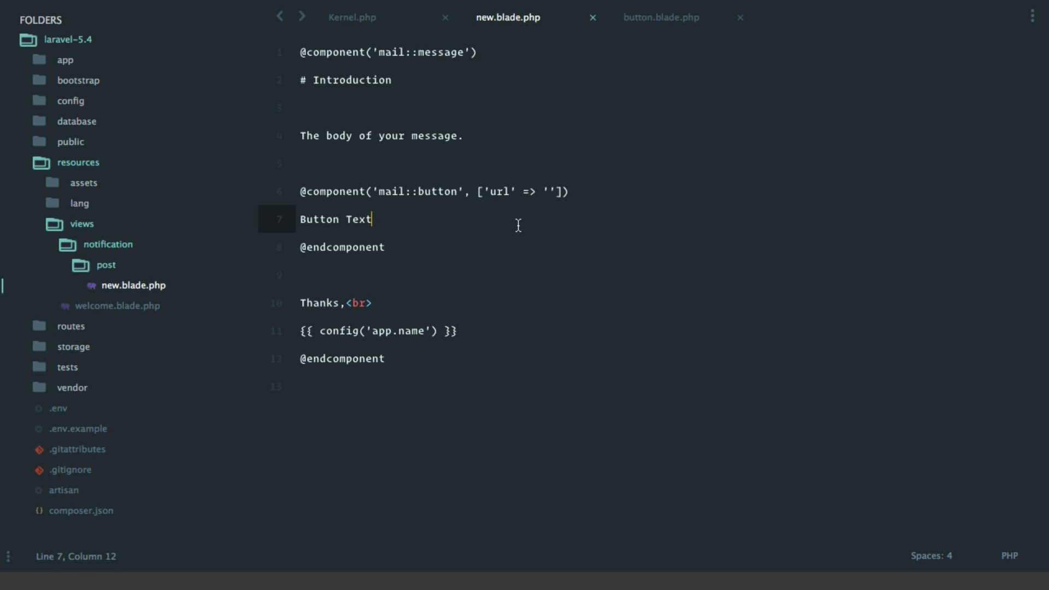
{"action": "mouse_move", "coordinate": [378, 199]}
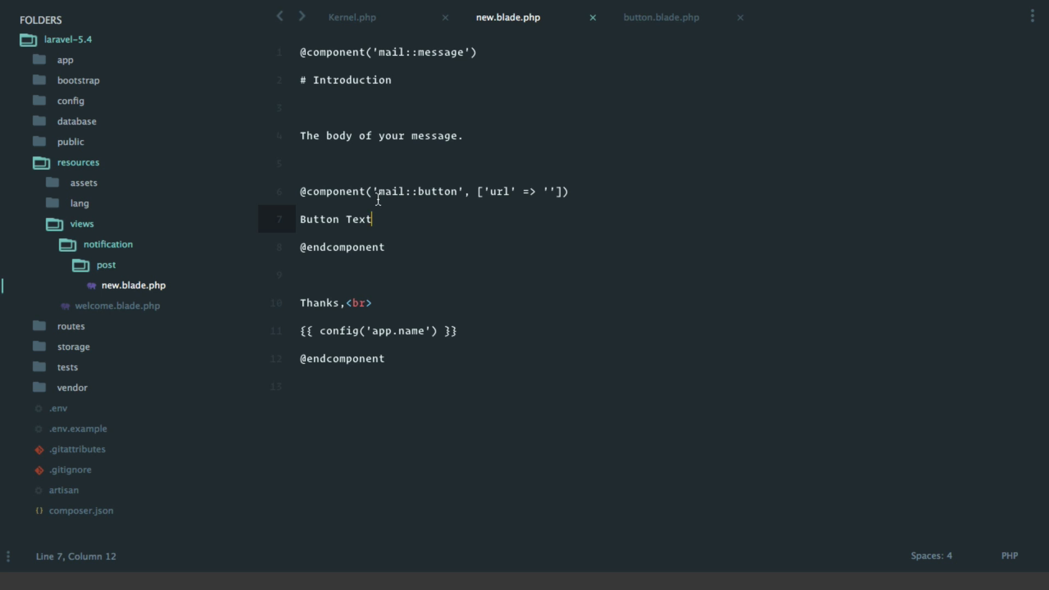
{"action": "mouse_move", "coordinate": [499, 192]}
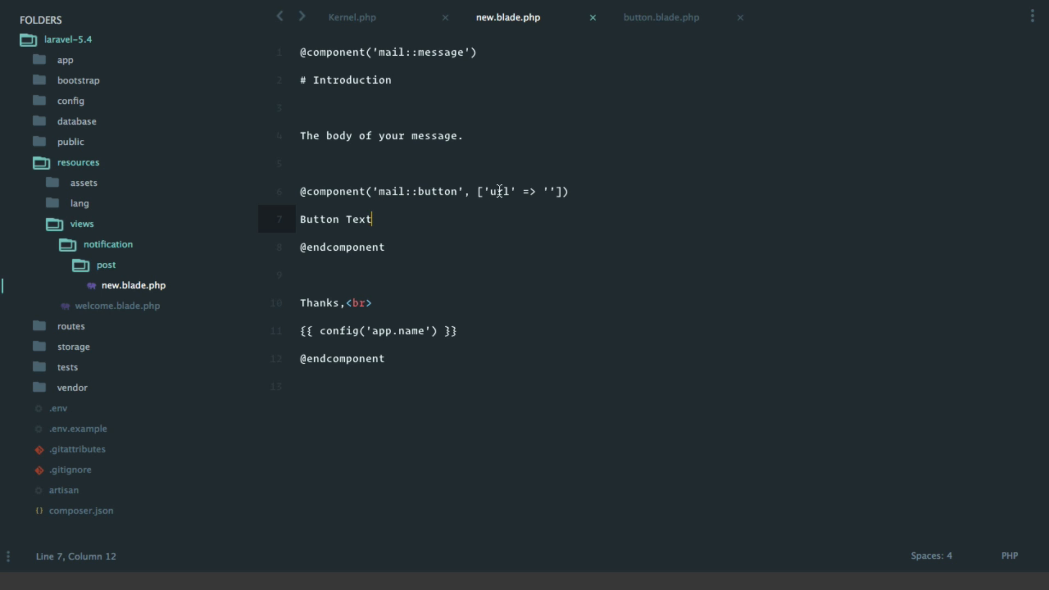
Pass color 'red' to the mail button and add a // {{ $slot }} comment.
{"action": "left_click", "coordinate": [556, 192]}
{"action": "type", "text": ", 'color' => 'red'"}
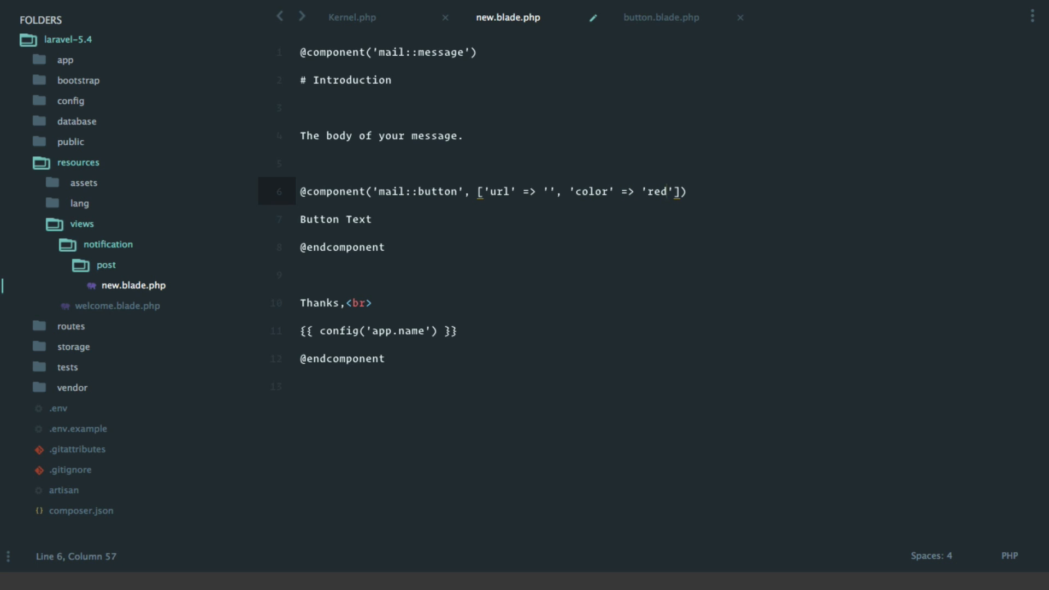
{"action": "mouse_move", "coordinate": [376, 223]}
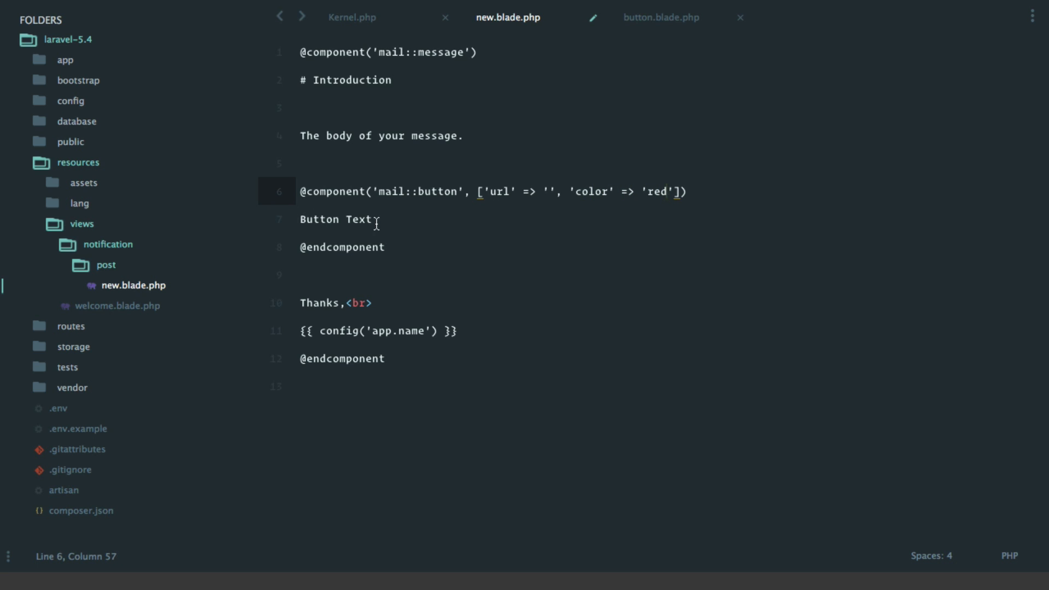
{"action": "type", "text": "//"}
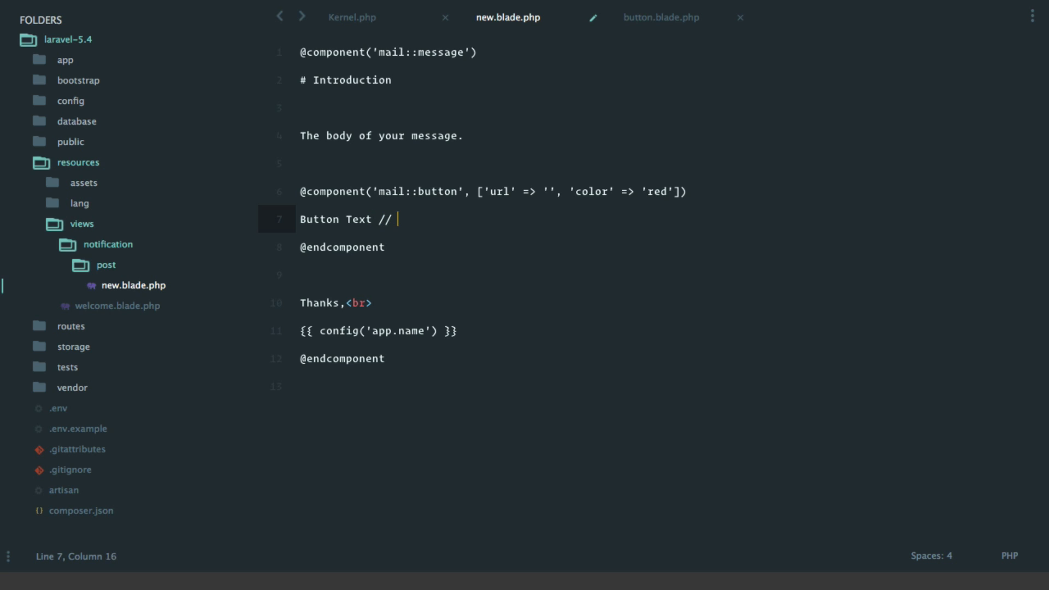
{"action": "type", "text": "{{ $slot }}"}
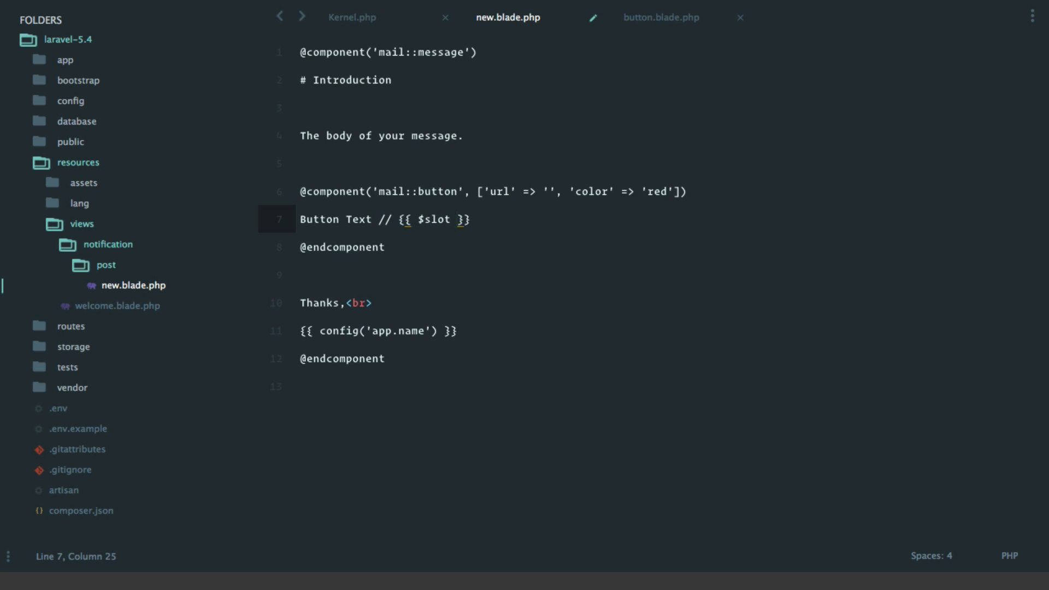
{"action": "key", "text": "cmd+p"}
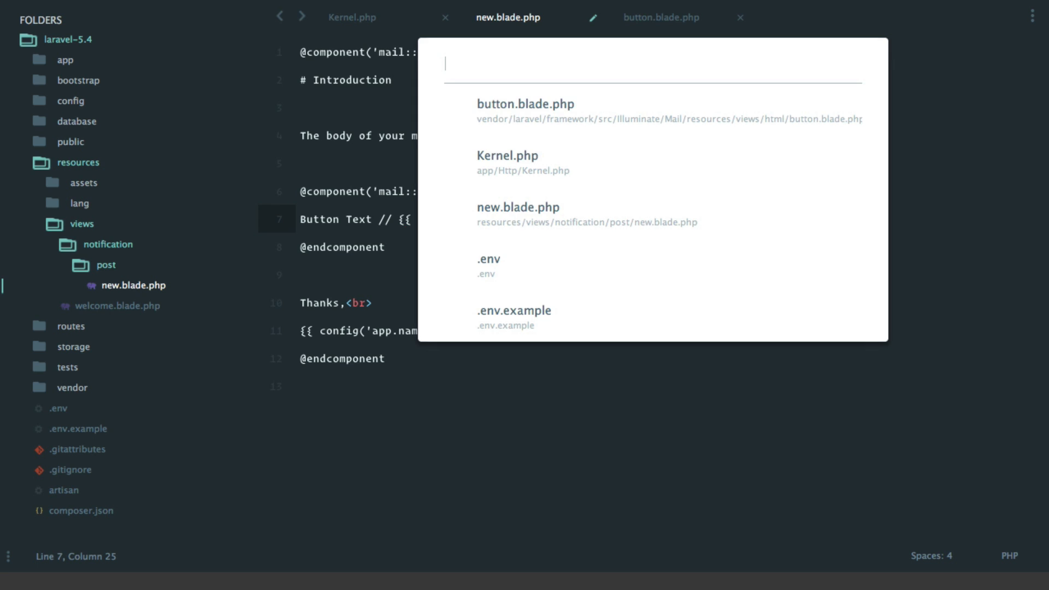
Open routes/web.php, name the welcome route 'home', and begin a Route line above it.
{"action": "type", "text": "web"}
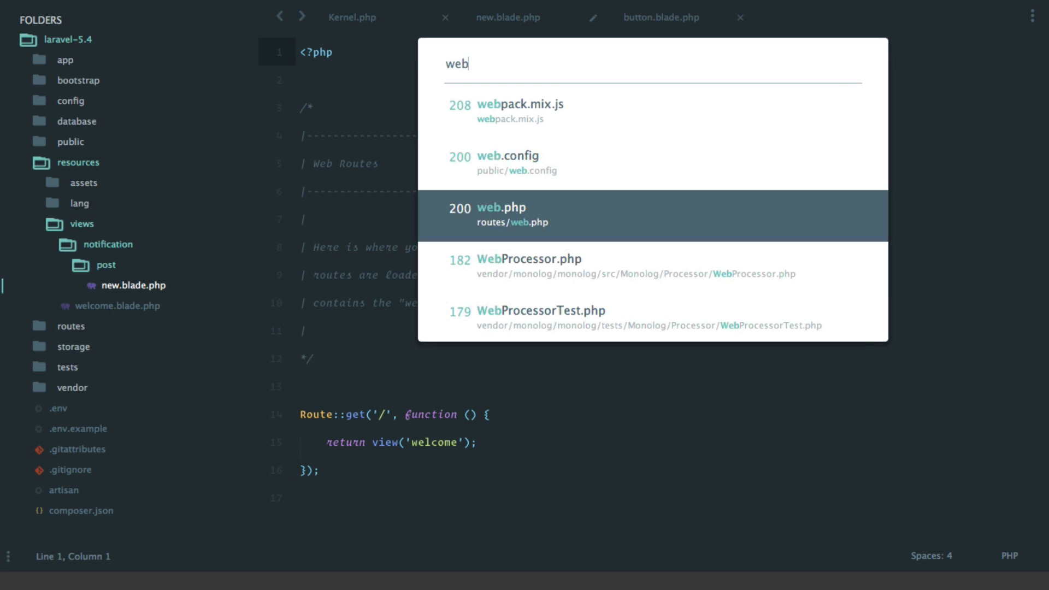
{"action": "left_click", "coordinate": [501, 214]}
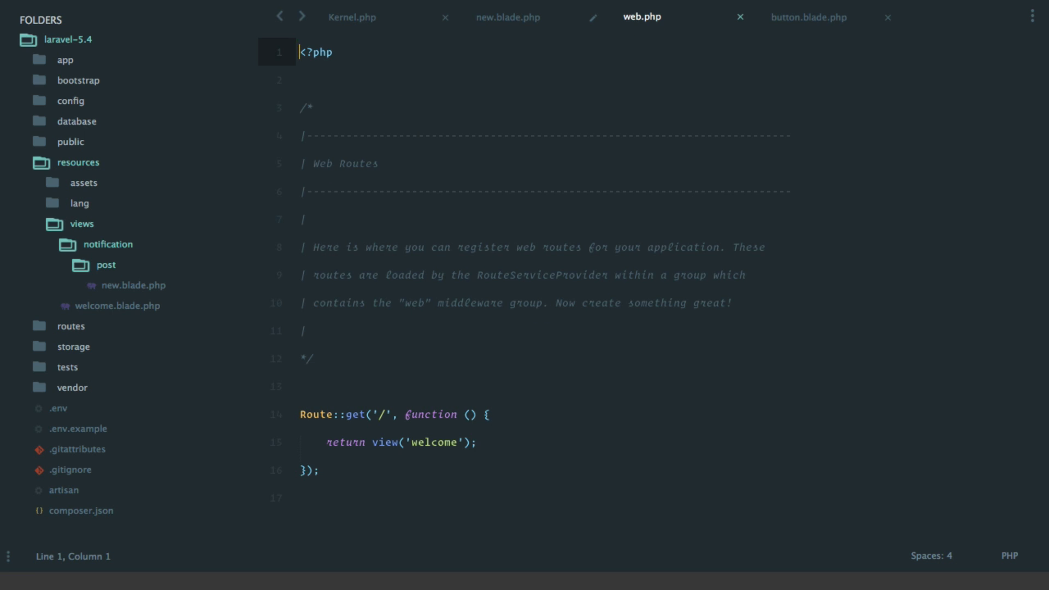
{"action": "left_click", "coordinate": [374, 395]}
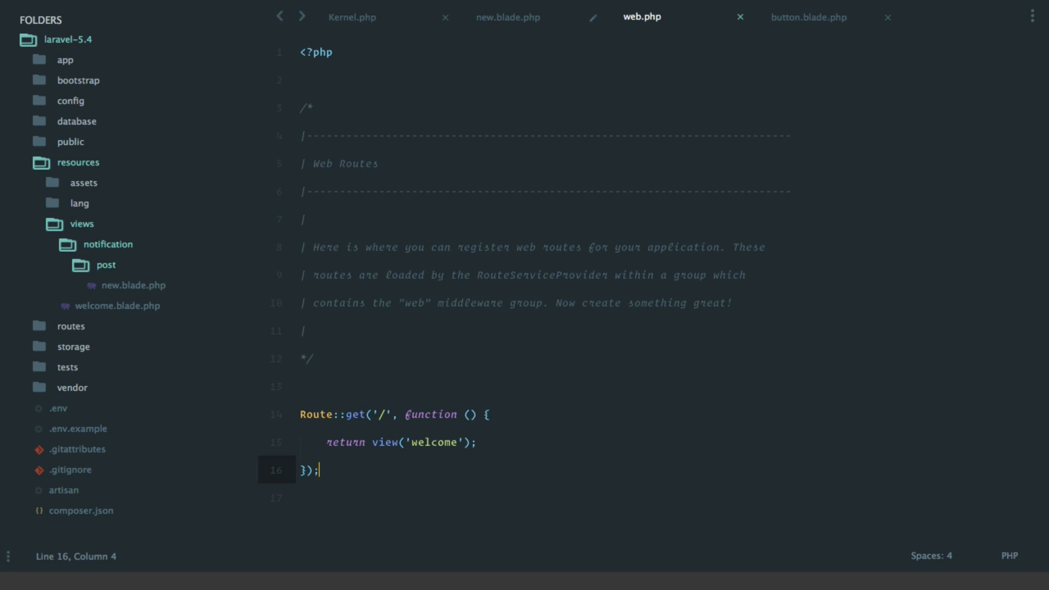
{"action": "type", "text": "->n"}
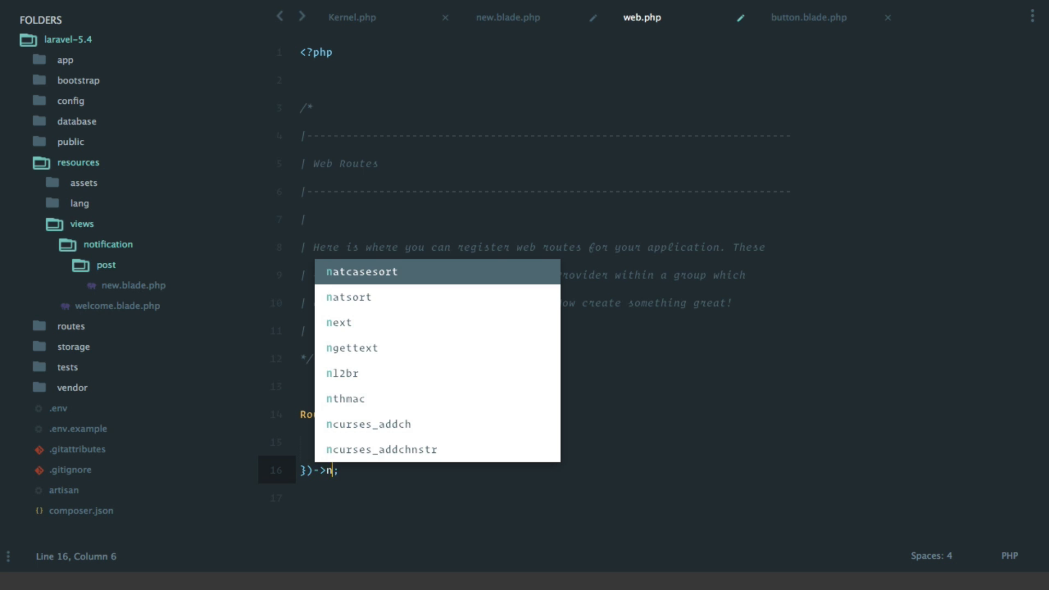
{"action": "type", "text": "ame('home');"}
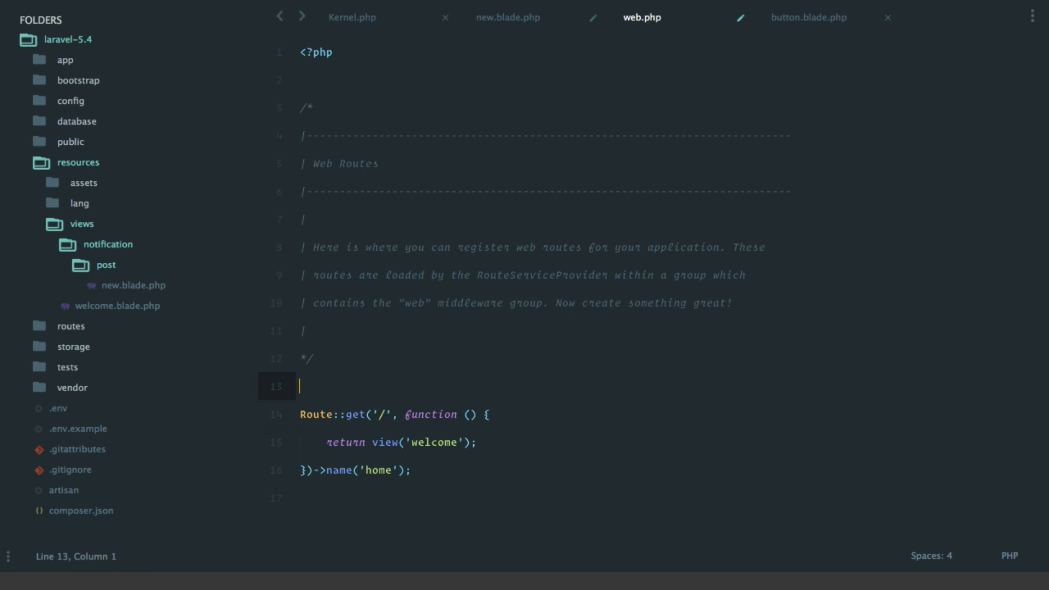
{"action": "type", "text": "Route"}
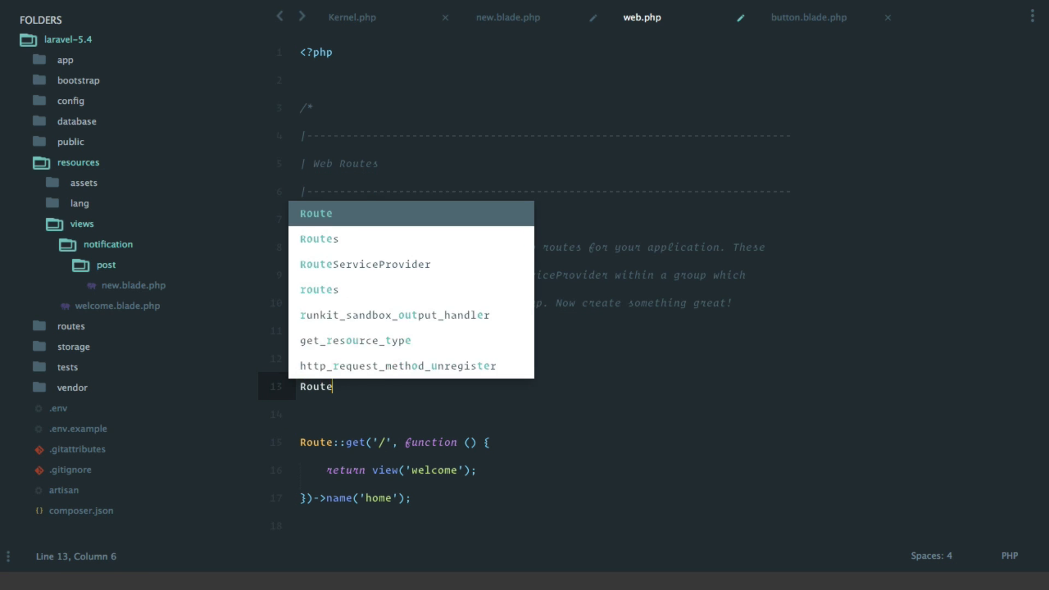
Write Route::name('test')->middleware('auth')->get('/test', function(){ }) above the home route.
{"action": "type", "text": "::"}
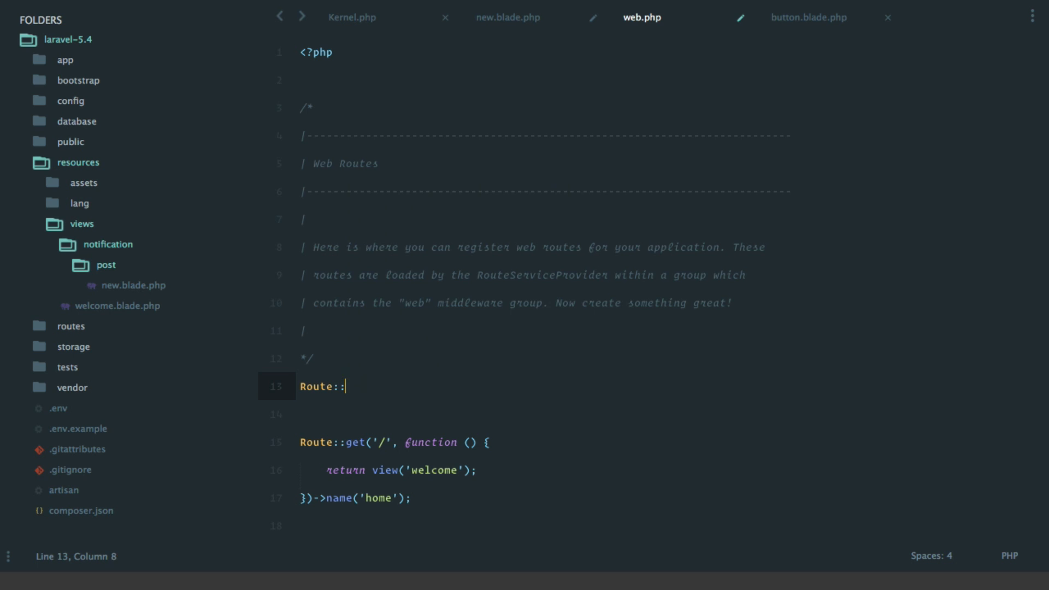
{"action": "type", "text": "name('test', )"}
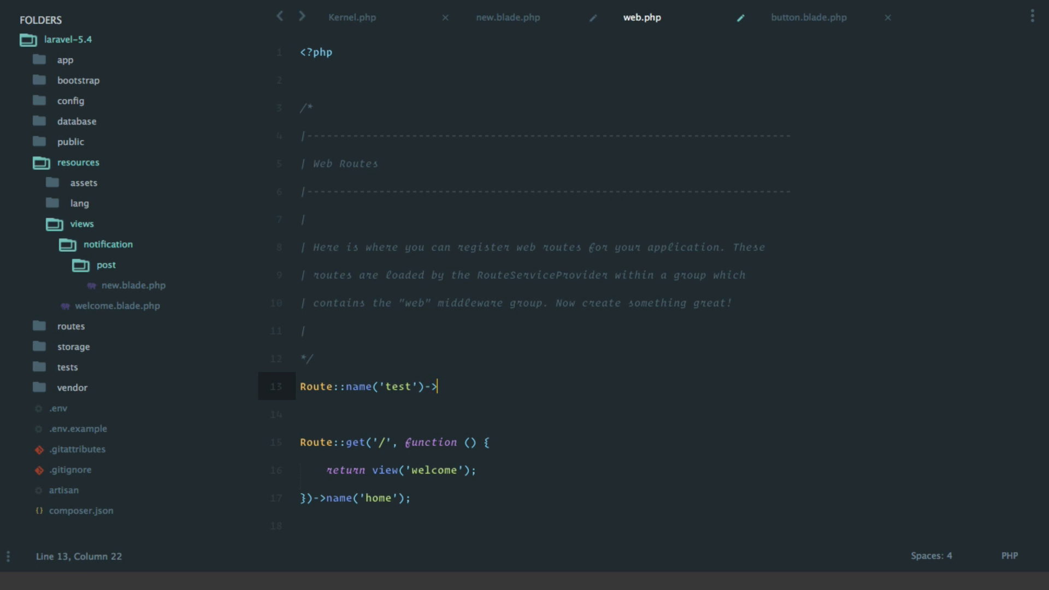
{"action": "type", "text": "middleware('a')"}
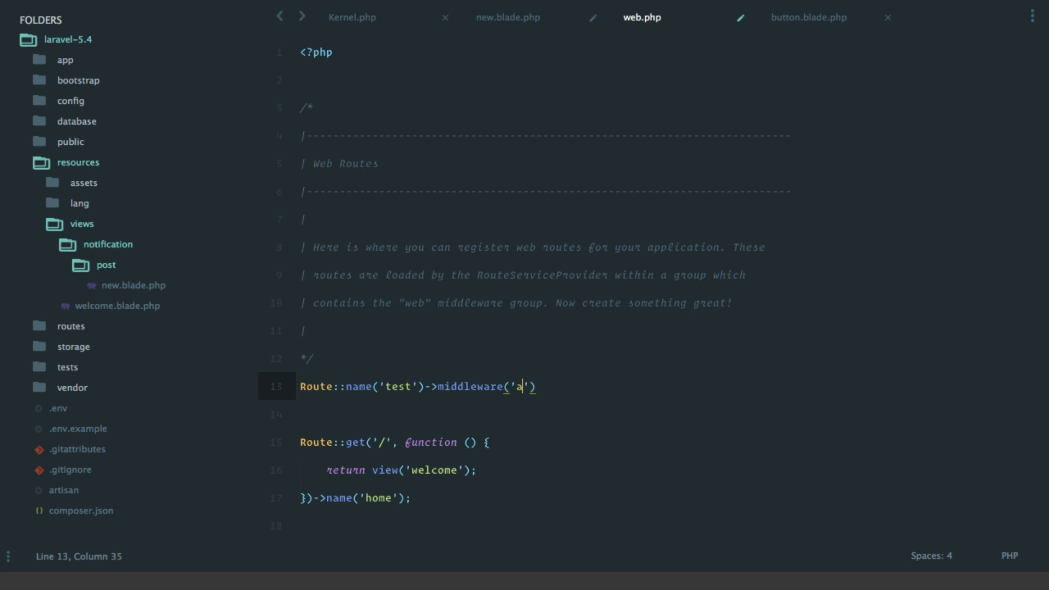
{"action": "type", "text": "uth')->get('')"}
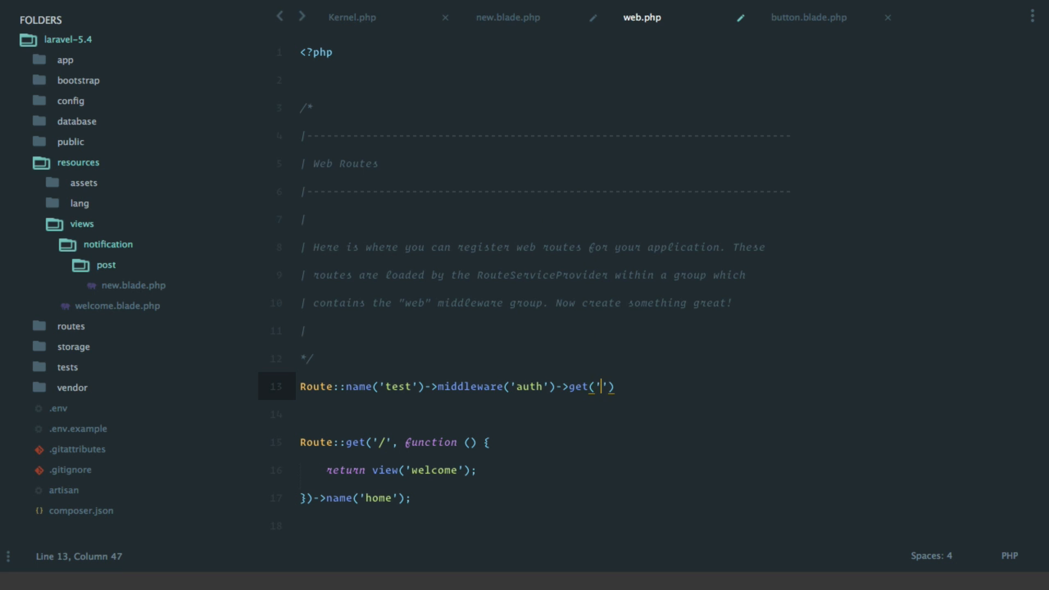
{"action": "type", "text": "test', function("}
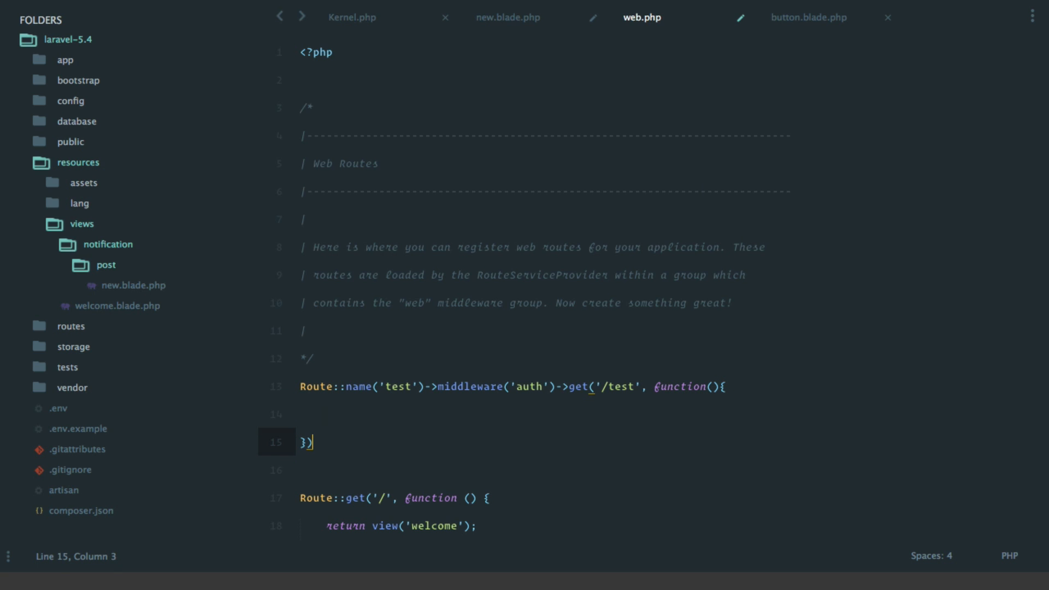
{"action": "type", "text": ";"}
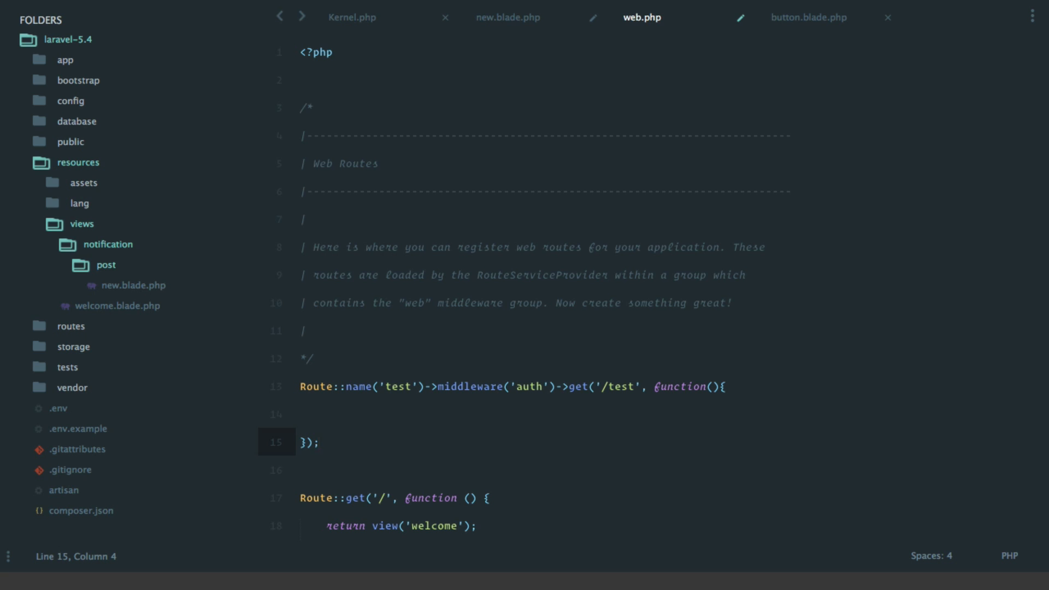
{"action": "type", "text": "->name('home');"}
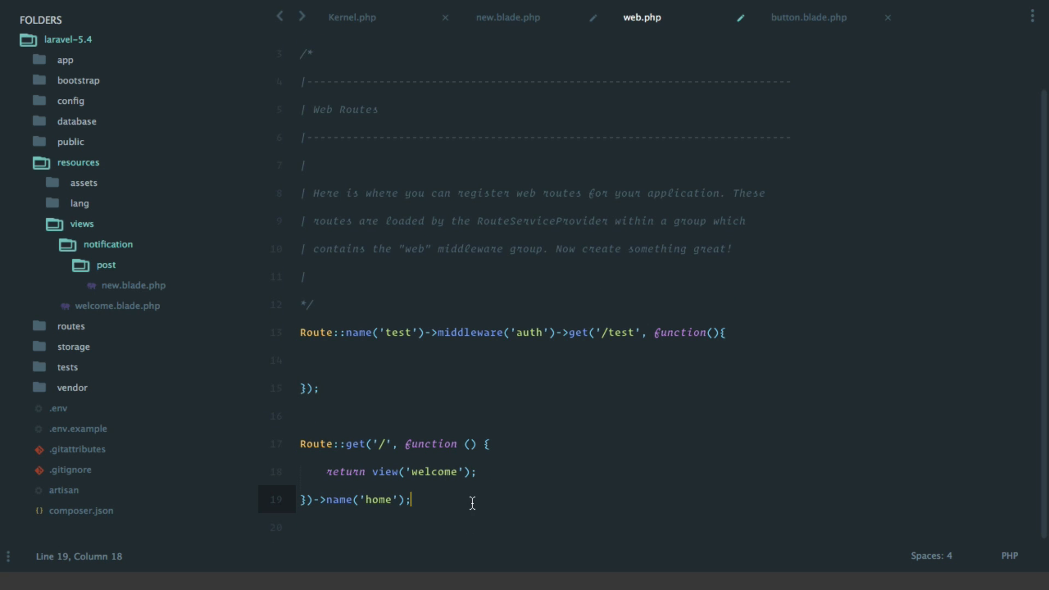